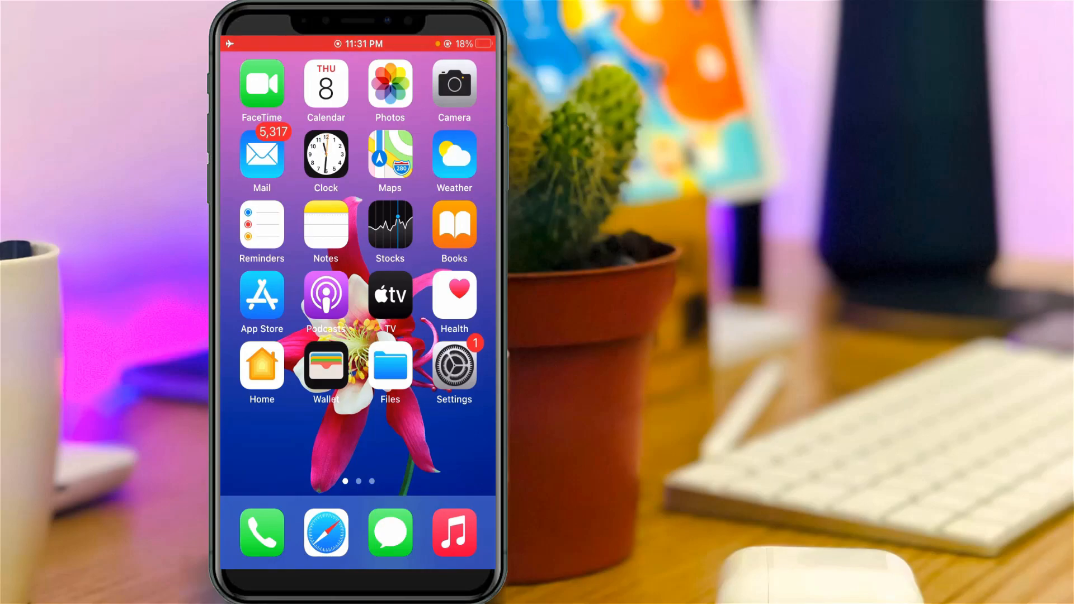
- Launch Settings from the home screen and go to the General page
{"action": "left_click", "coordinate": [453, 362]}
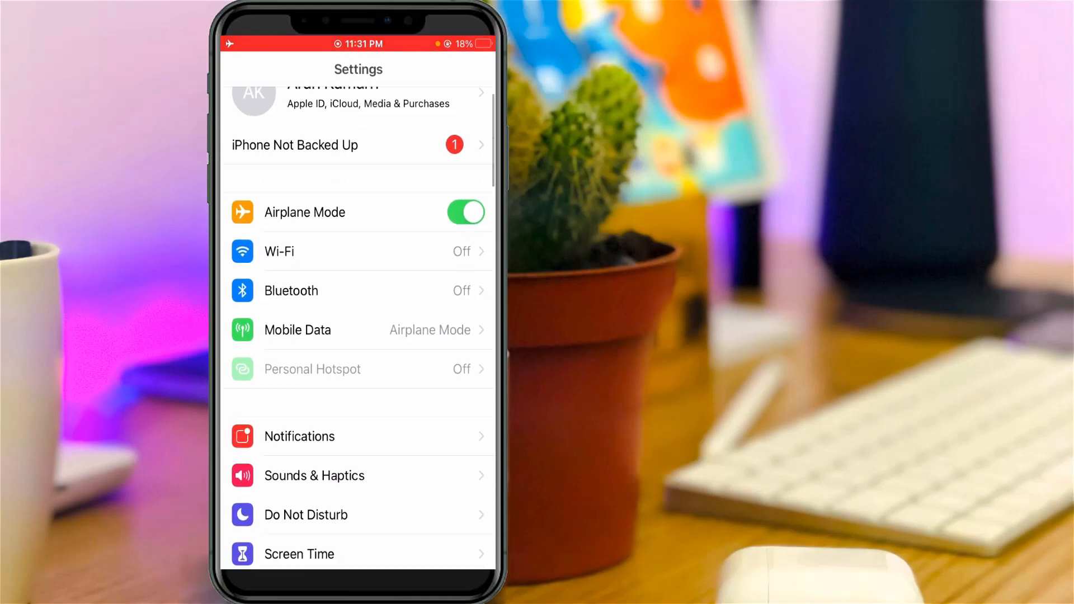
{"action": "scroll", "scroll_direction": "down", "scroll_amount": 3}
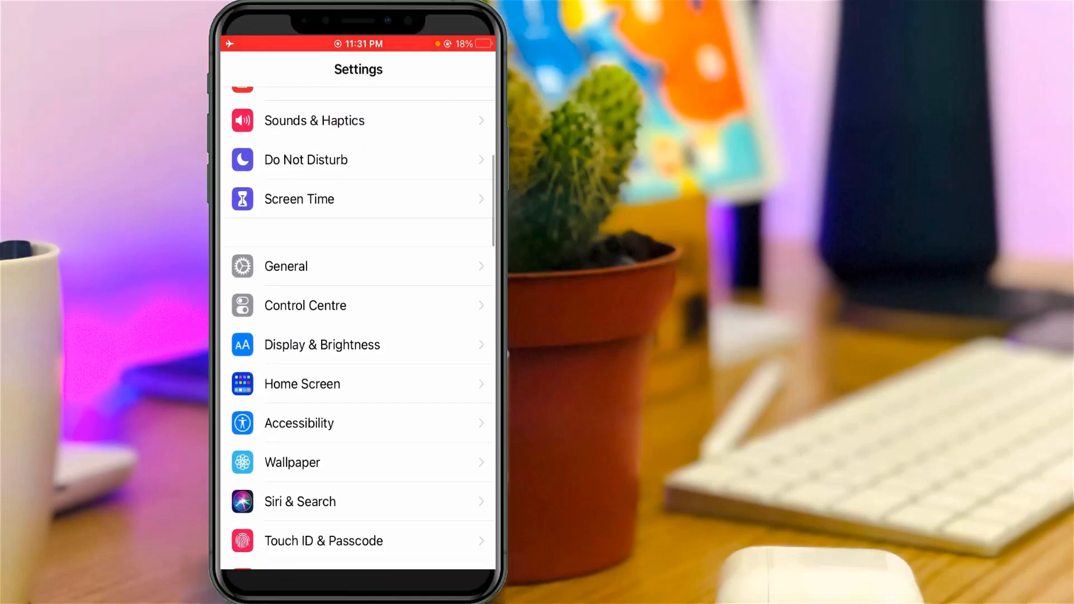
{"action": "left_click", "coordinate": [286, 266]}
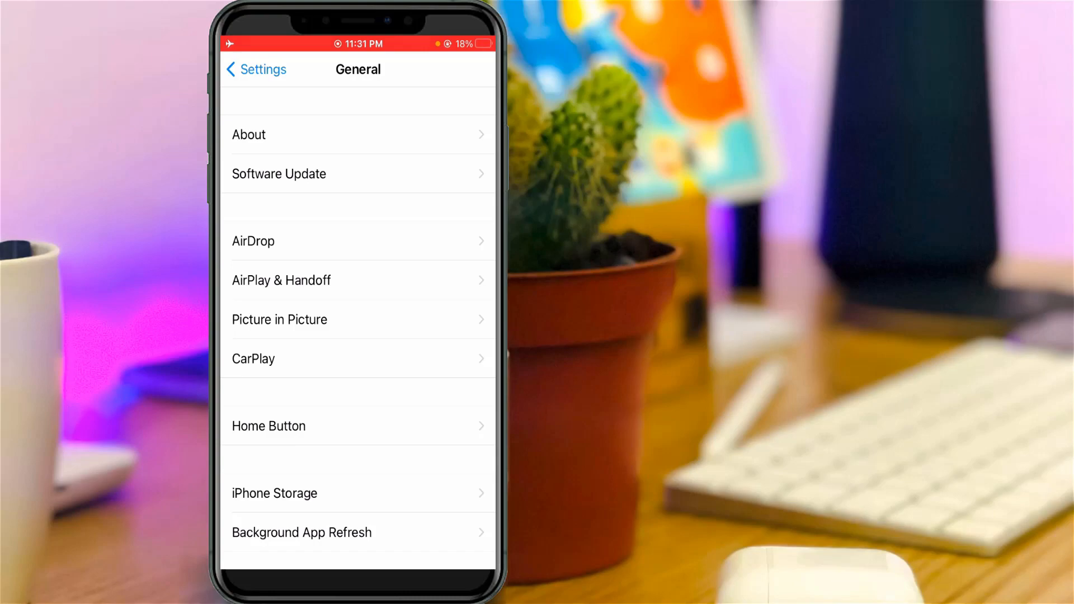
- Scroll down the General page to reach the Reset options
{"action": "scroll", "scroll_direction": "down", "scroll_amount": 3}
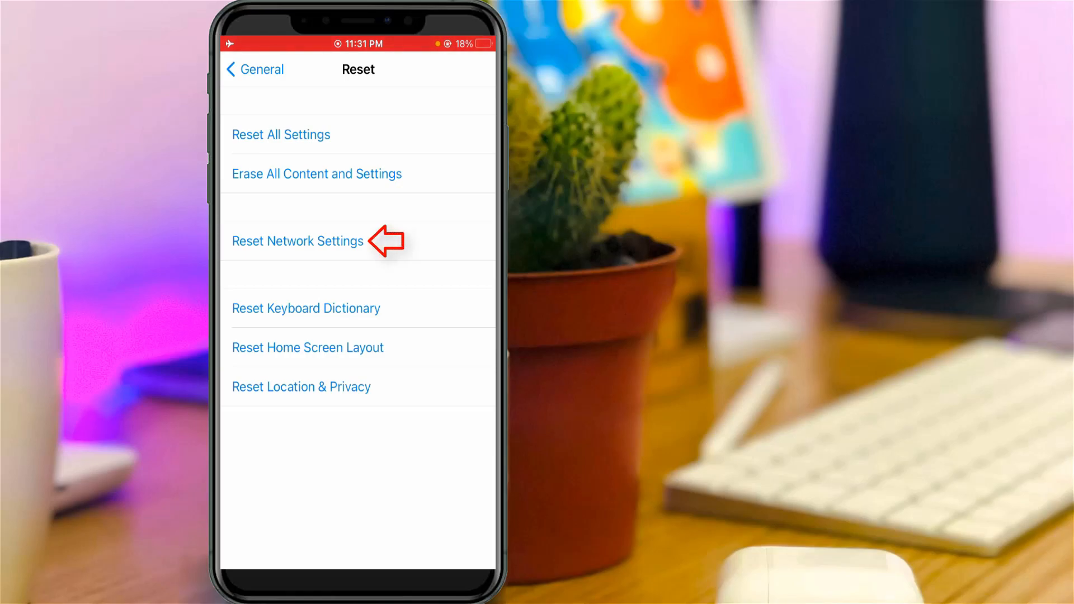
- Choose Reset Network Settings and confirm the reset in the confirmation sheet
{"action": "left_click", "coordinate": [296, 241]}
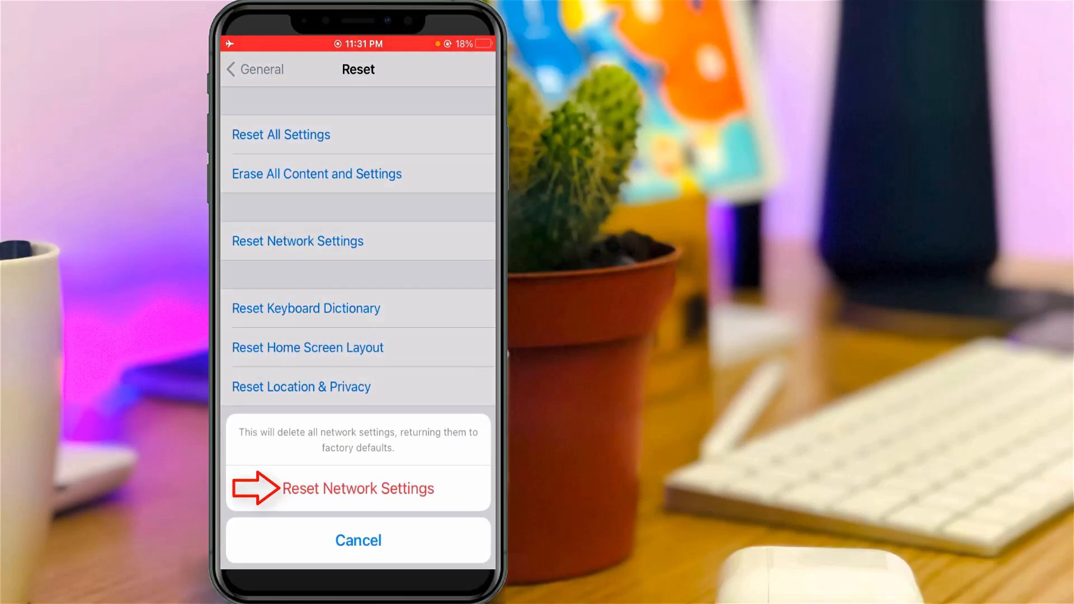
{"action": "left_click", "coordinate": [357, 488]}
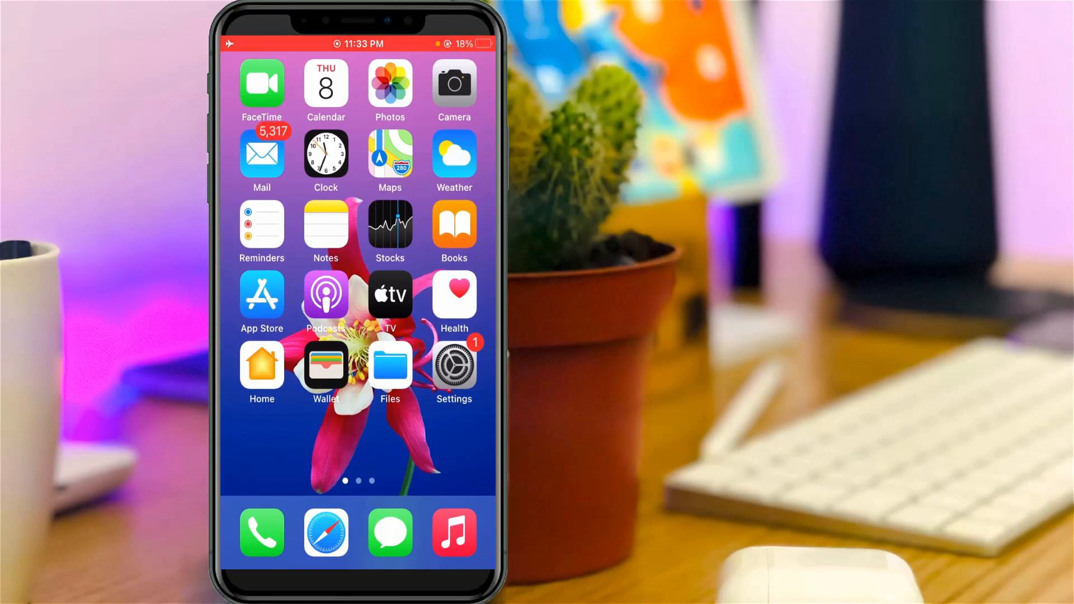
- Switch Wi-Fi on in Settings and join Icom-Wireless with its password
{"action": "left_click", "coordinate": [453, 366]}
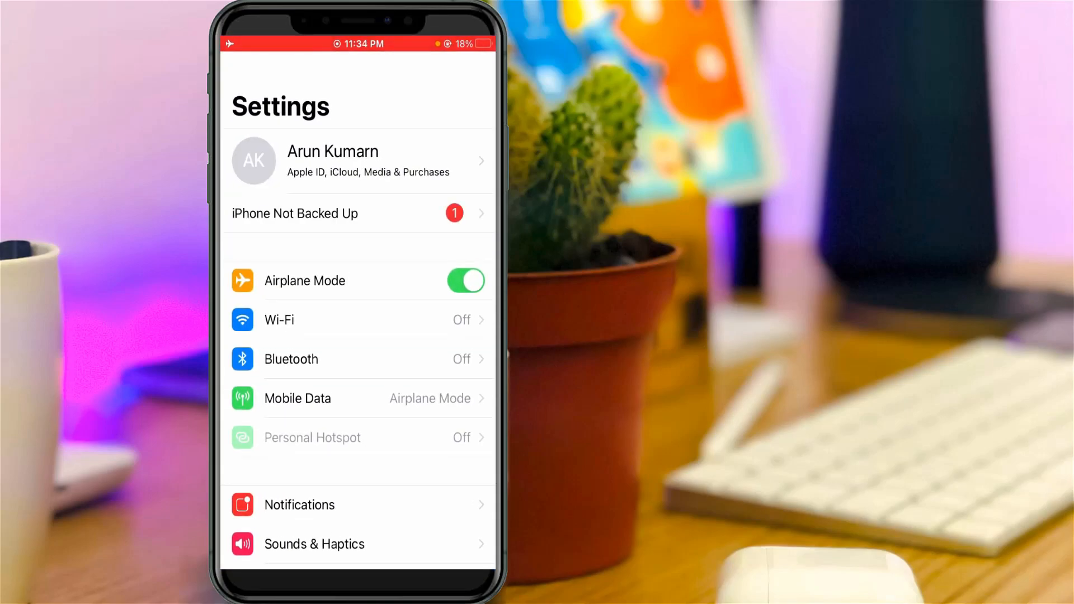
{"action": "left_click", "coordinate": [343, 320]}
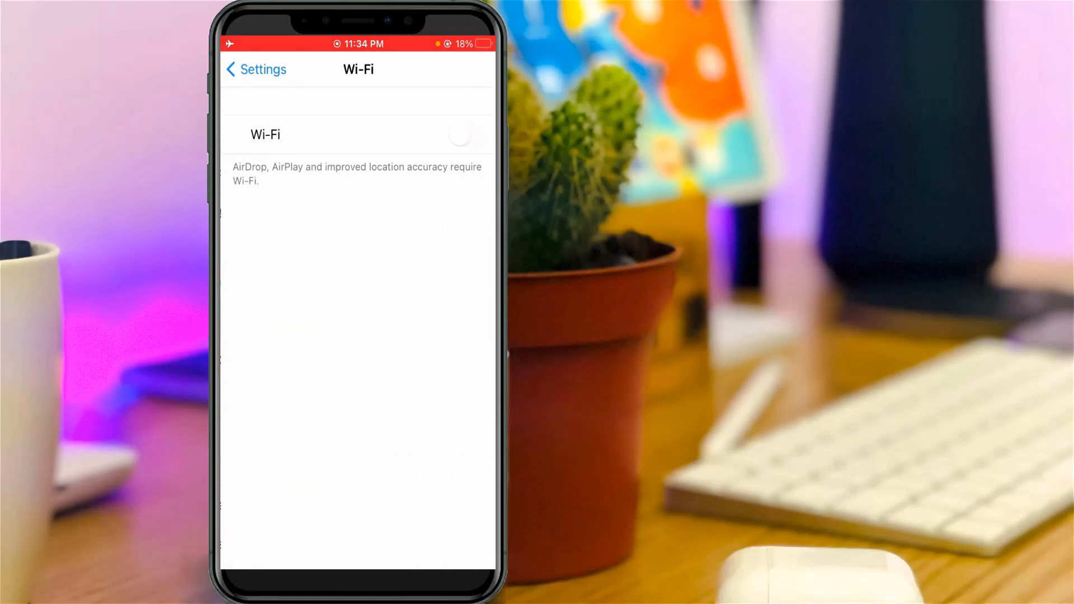
{"action": "left_click", "coordinate": [465, 134]}
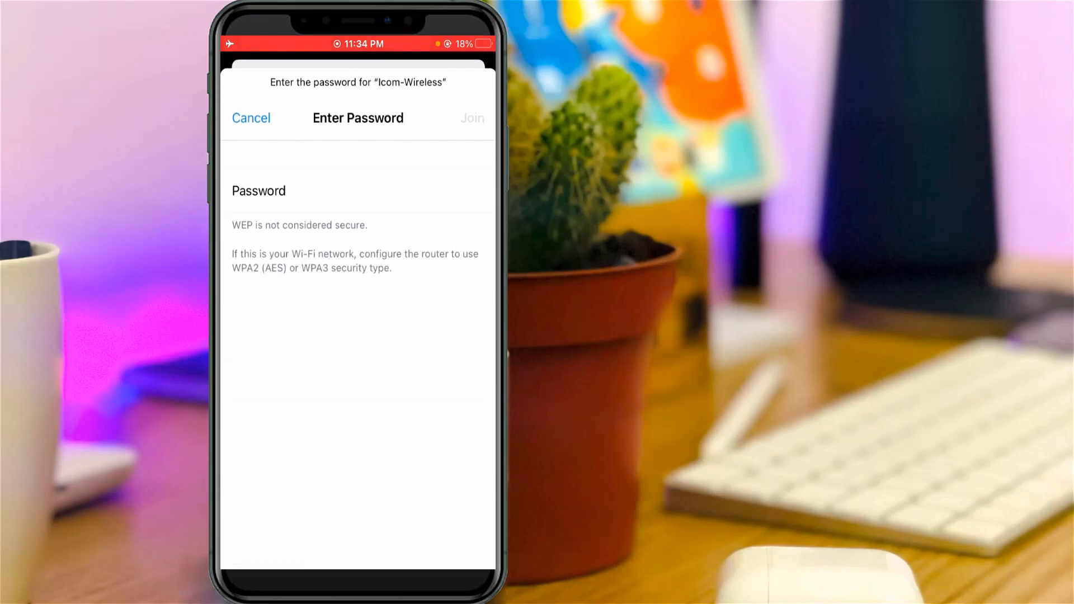
{"action": "left_click", "coordinate": [250, 118]}
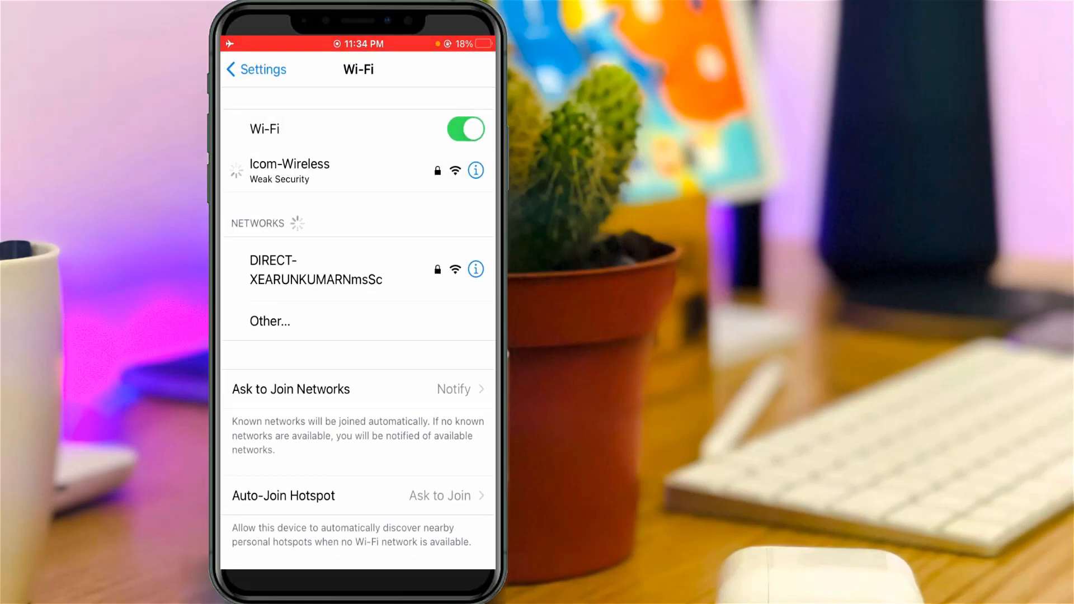
{"action": "left_click", "coordinate": [288, 170]}
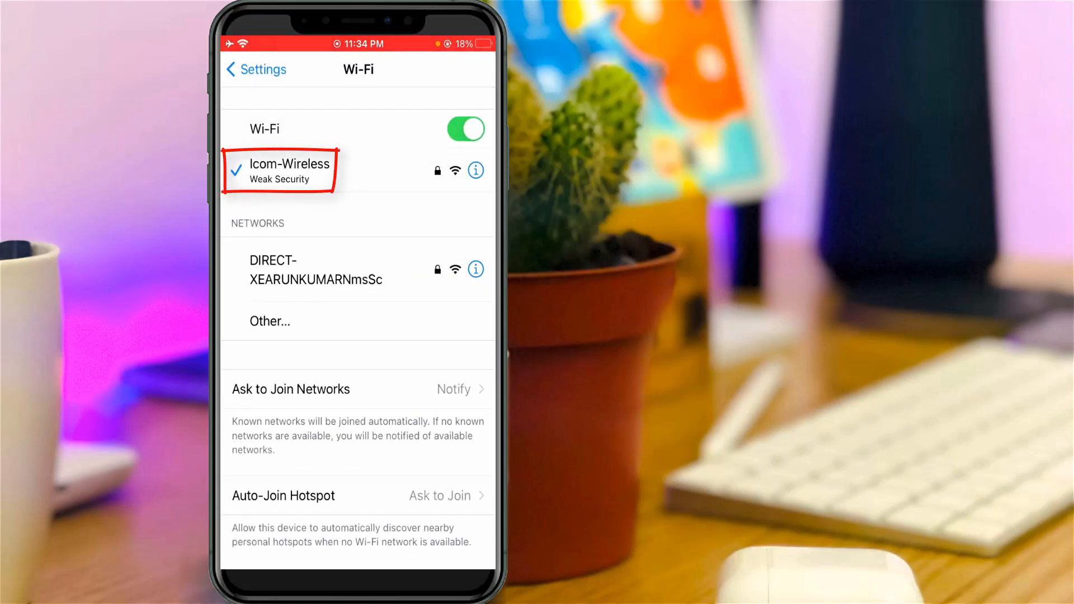